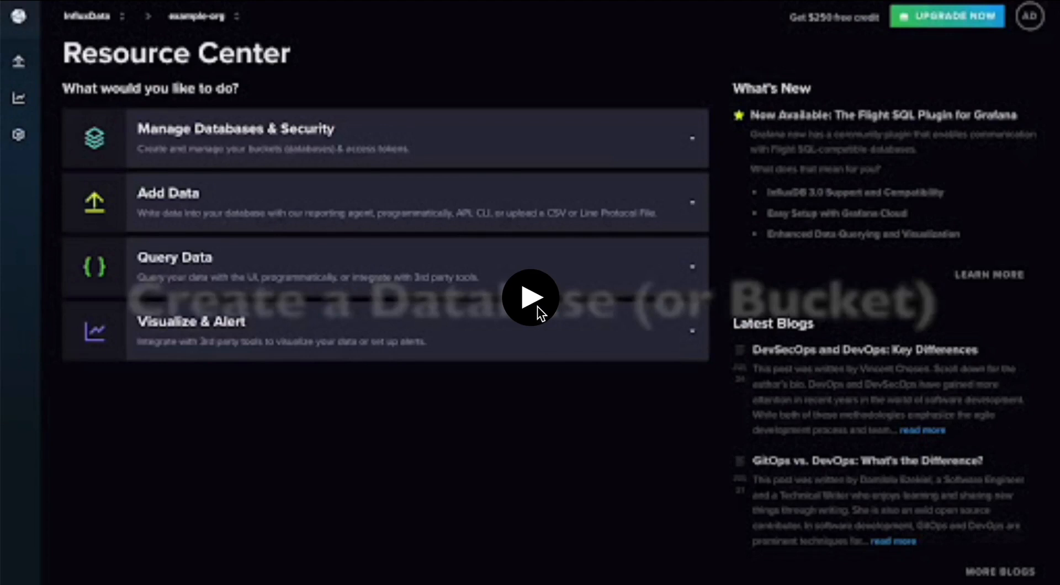
Step: Show the organization's Buckets list from the Load Data sidebar menu
click(530, 297)
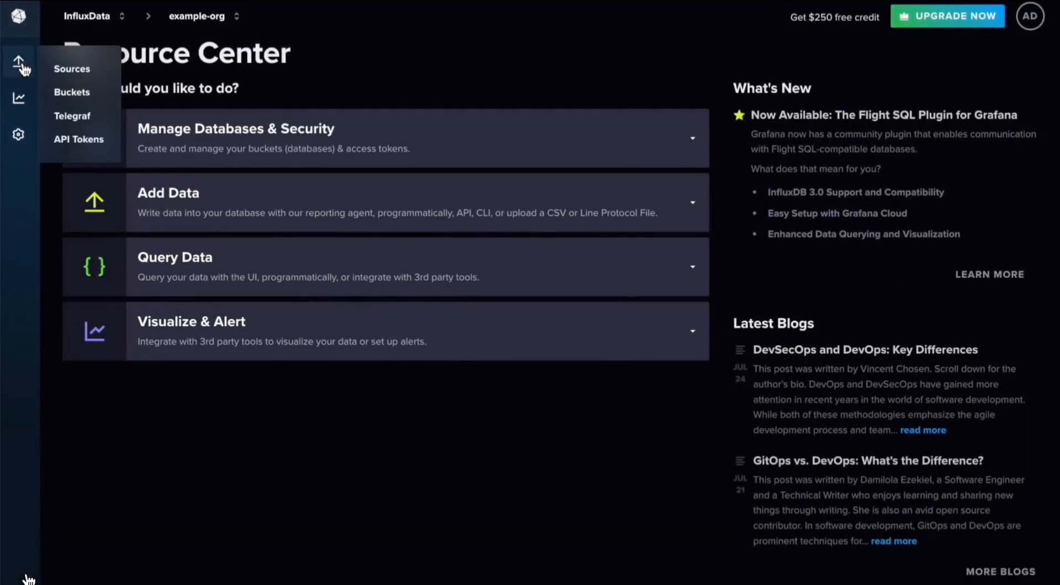
click(71, 92)
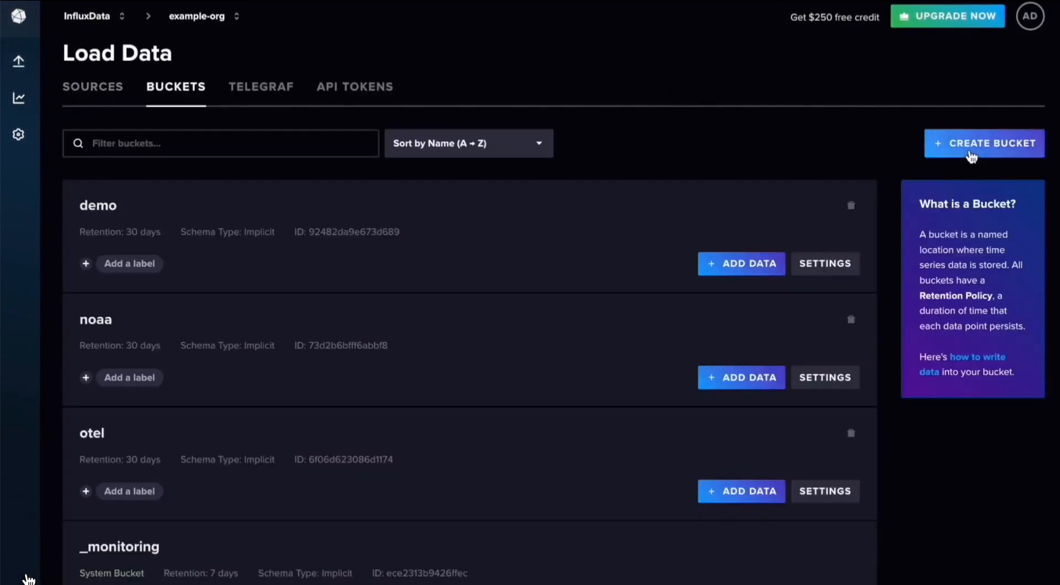
Step: Create a bucket named mybucket with 30-day retention
click(983, 142)
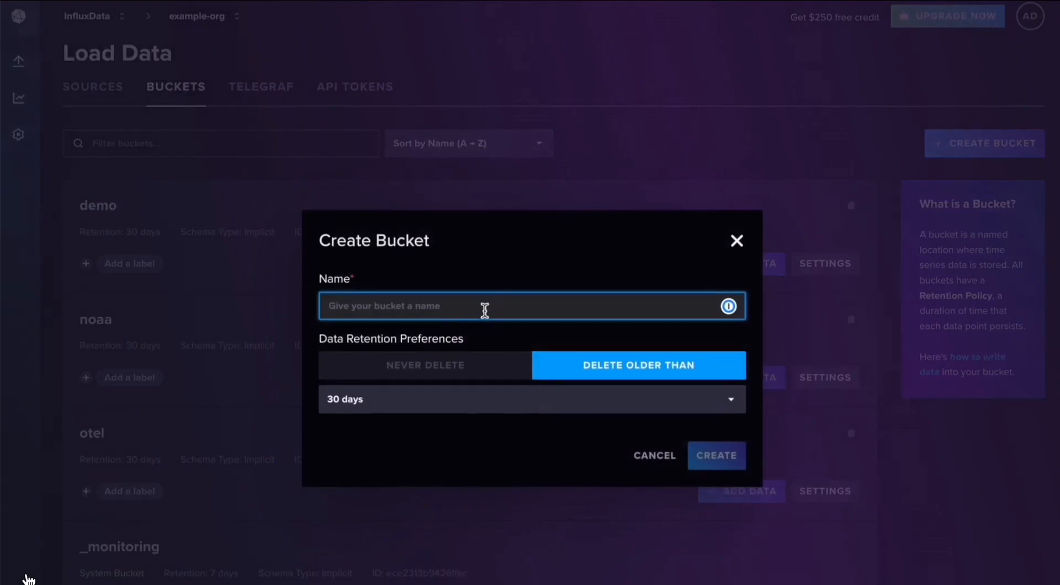
text(mybu)
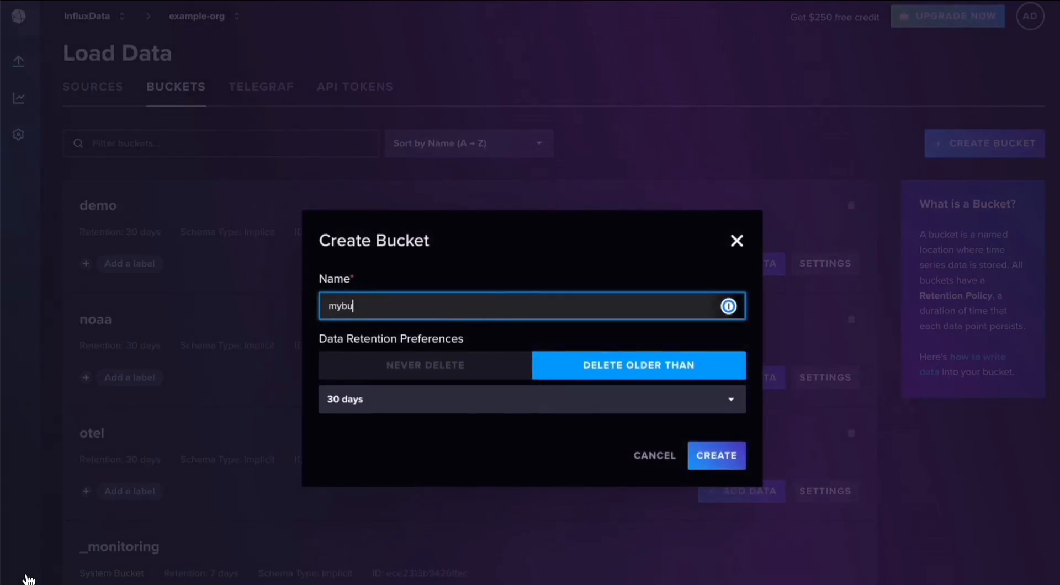
text(cket)
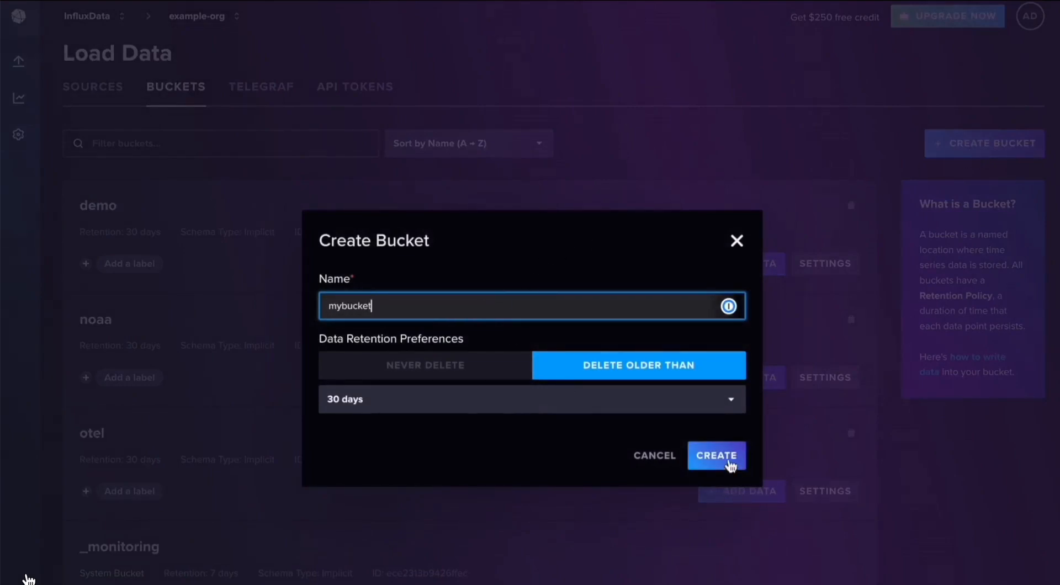
click(716, 455)
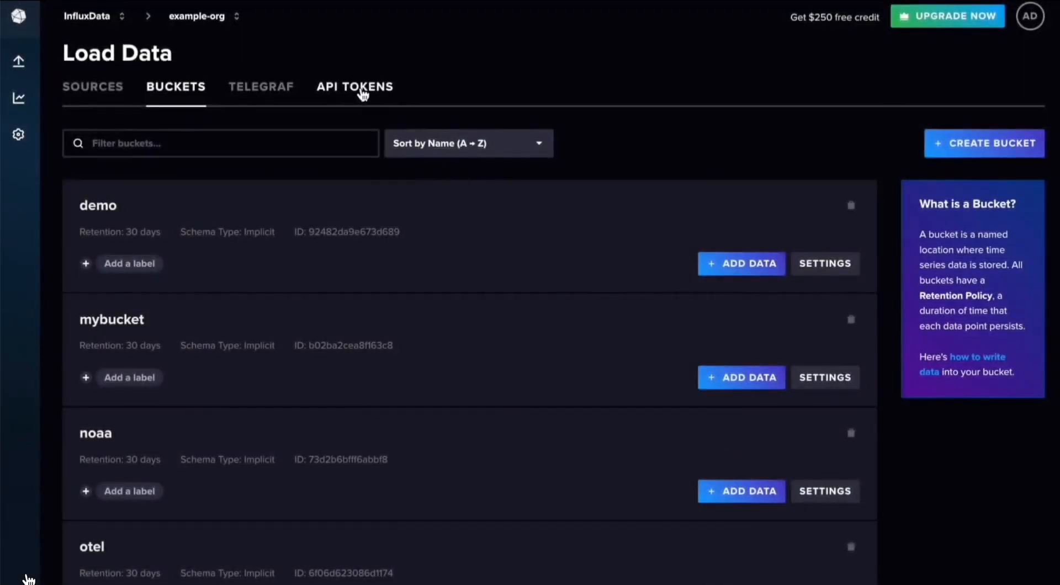
Step: Generate an All Access API token described as All and copy it to the clipboard
click(354, 86)
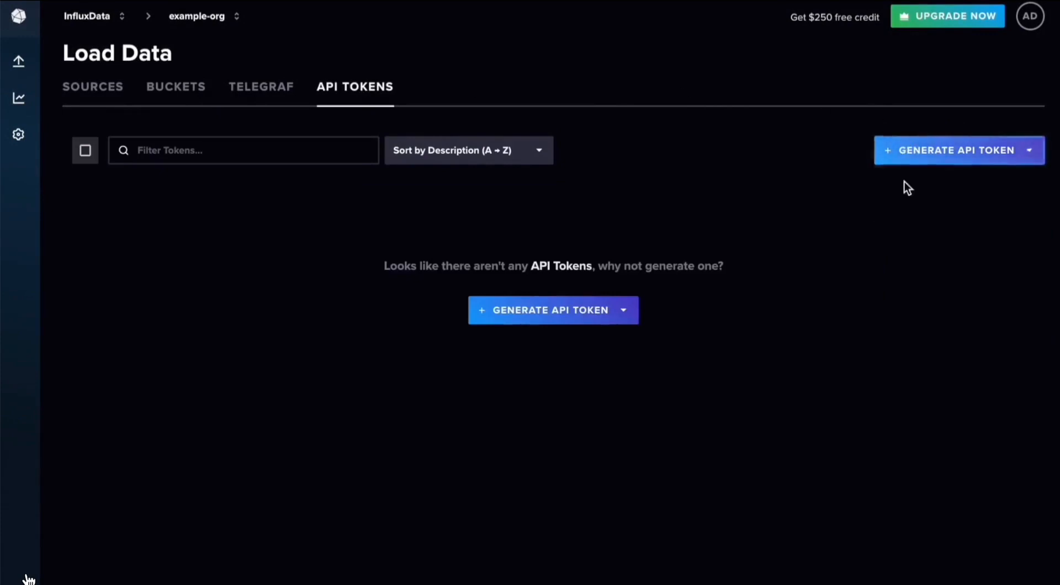
click(548, 309)
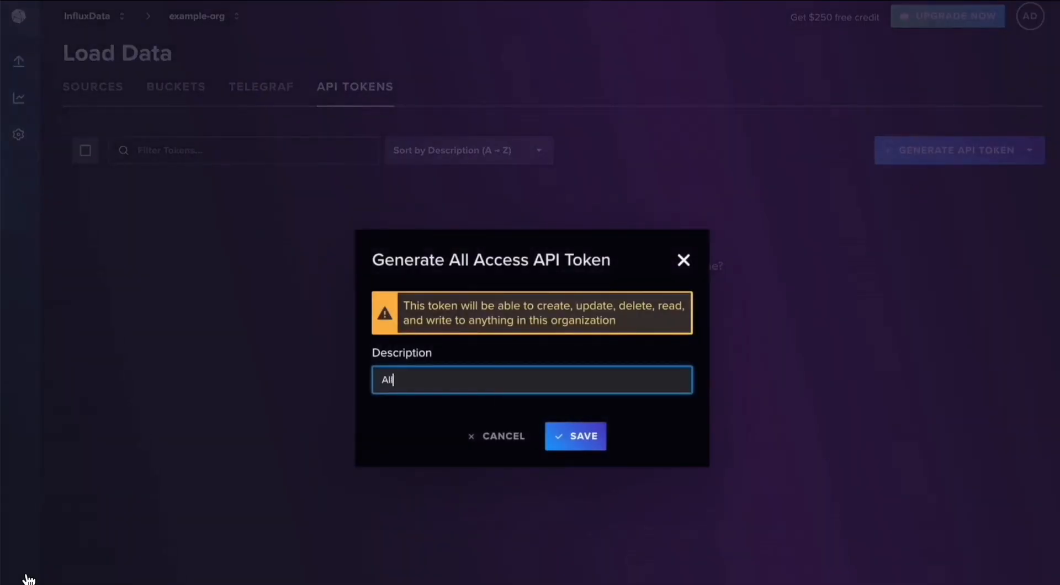
click(575, 436)
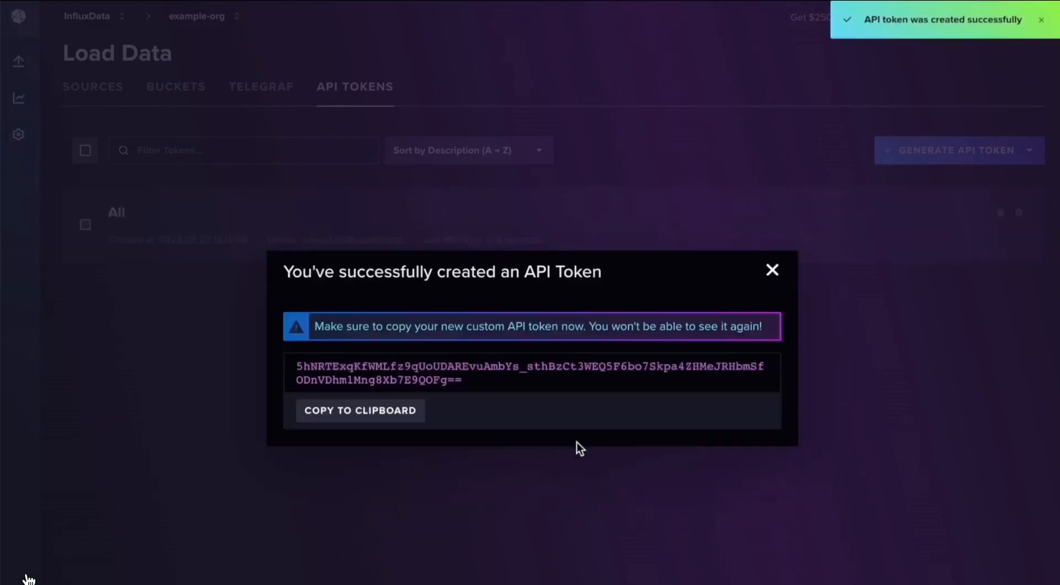
click(360, 410)
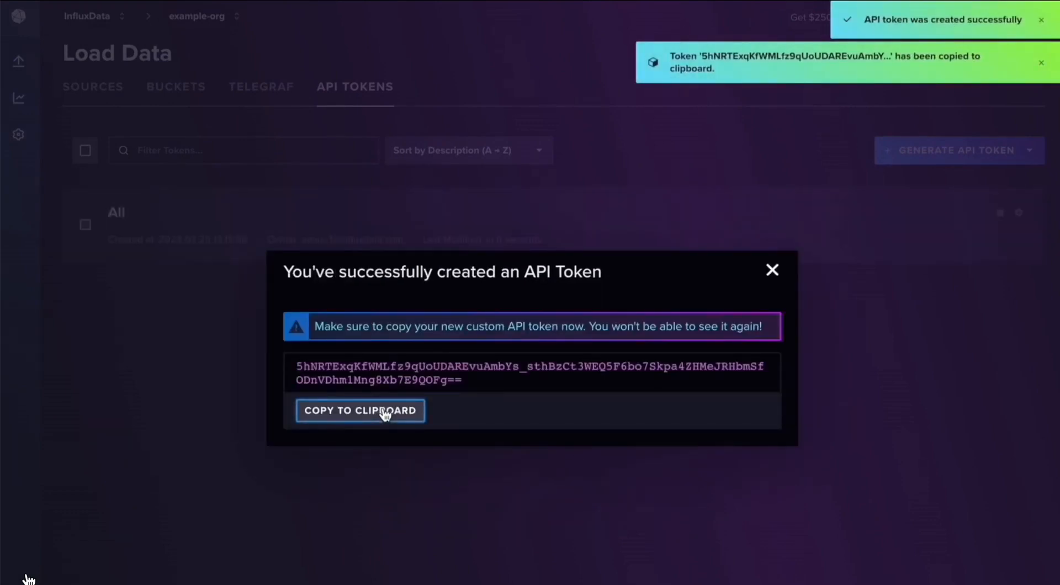
click(772, 271)
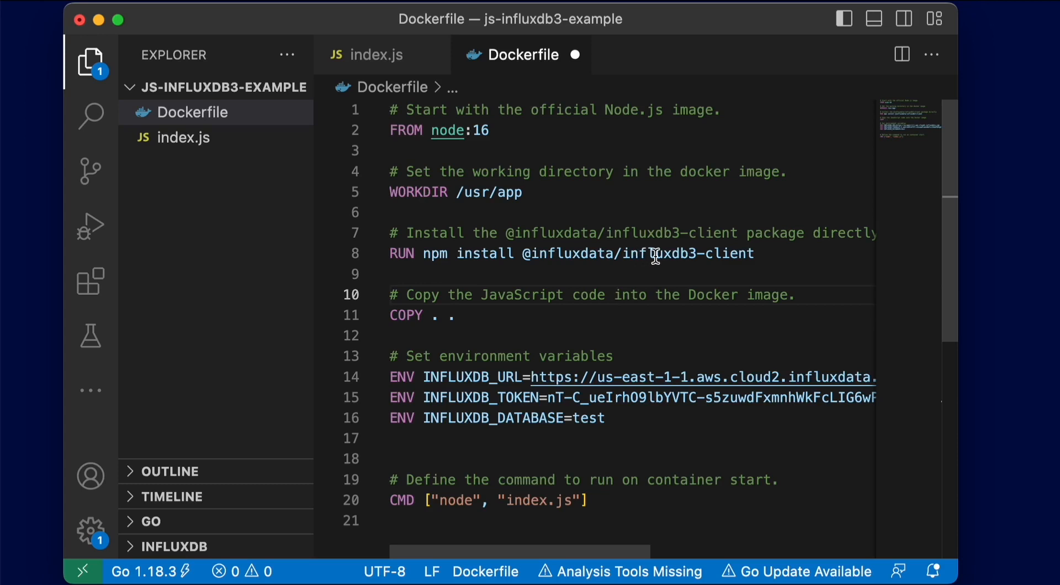
mouse_move(491, 469)
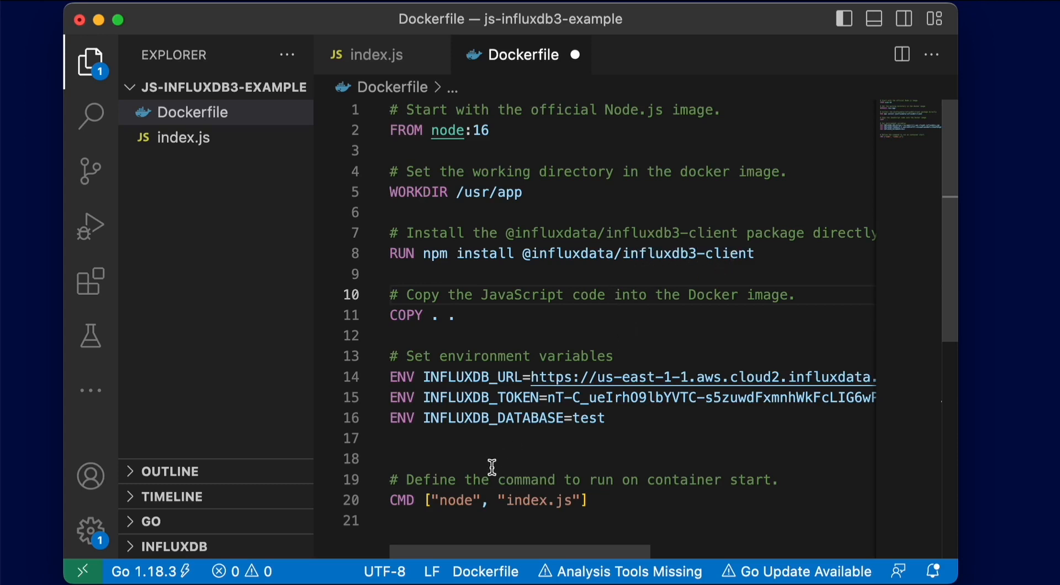
mouse_move(643, 491)
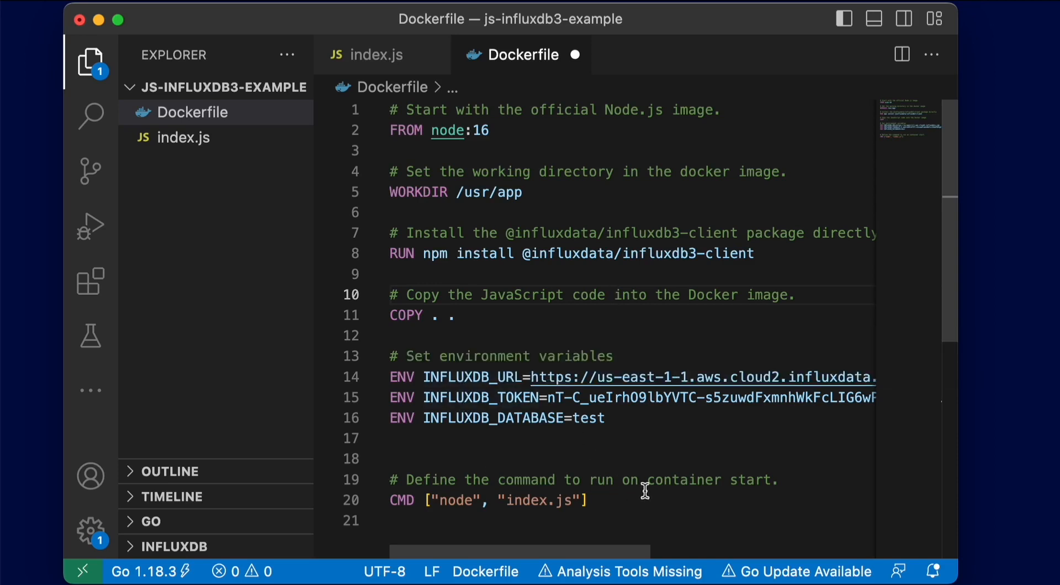
mouse_move(640, 454)
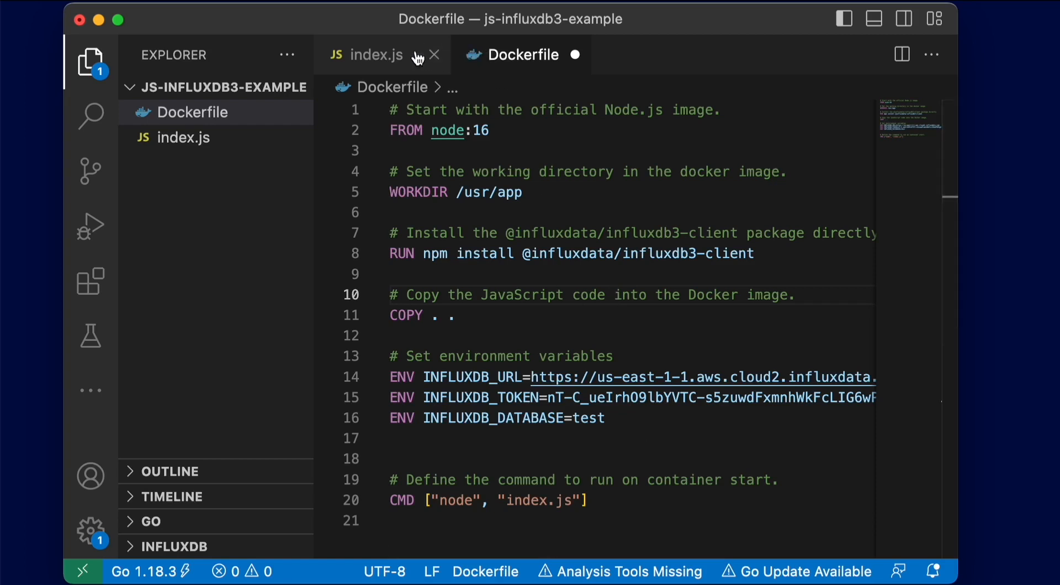
Step: Bring up index.js, which reads the INFLUXDB_* variables and creates the client
click(372, 55)
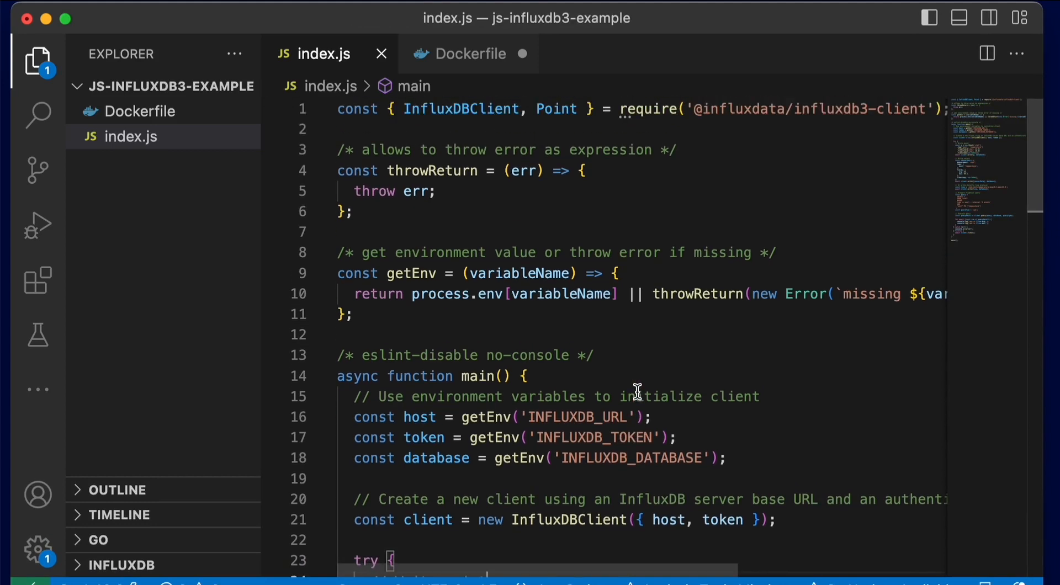
scroll(down, 3)
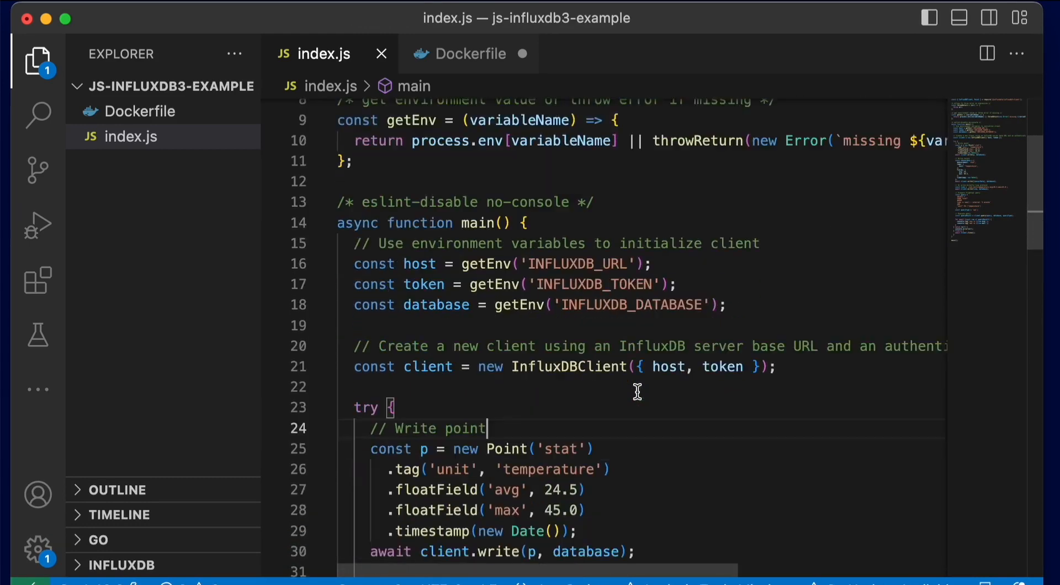
scroll(down, 3)
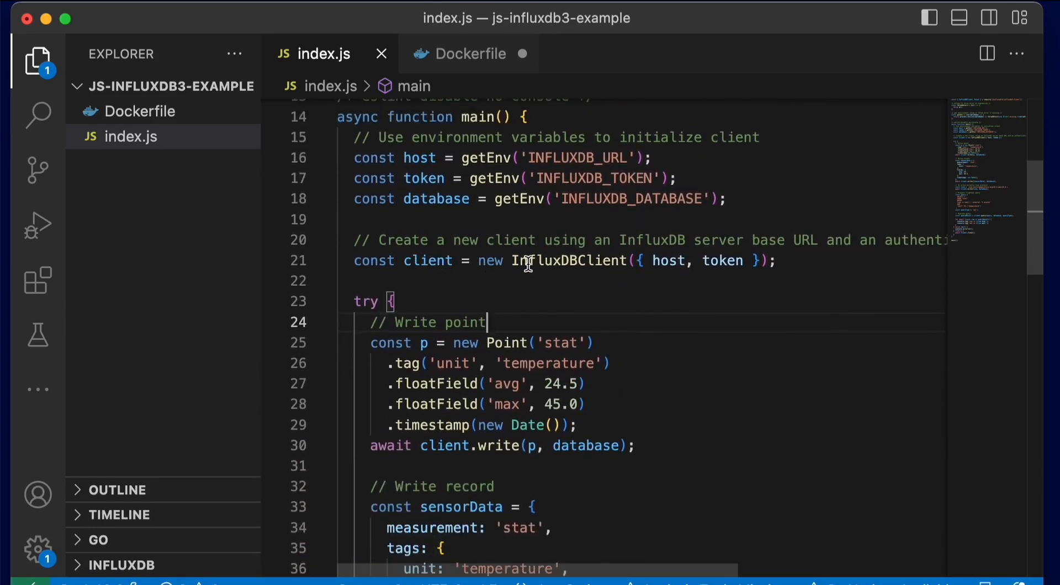
scroll(down, 3)
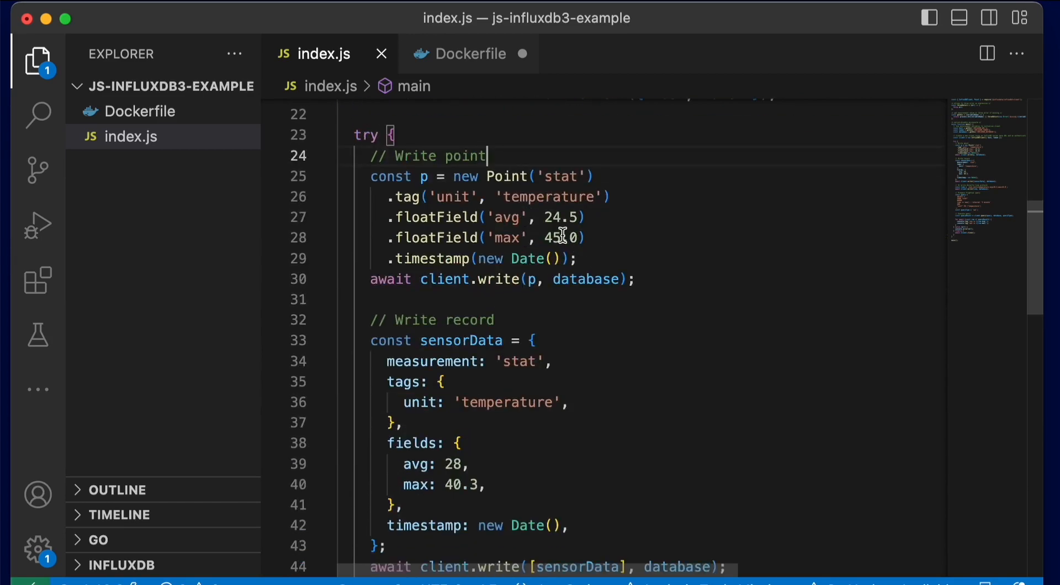
mouse_move(533, 279)
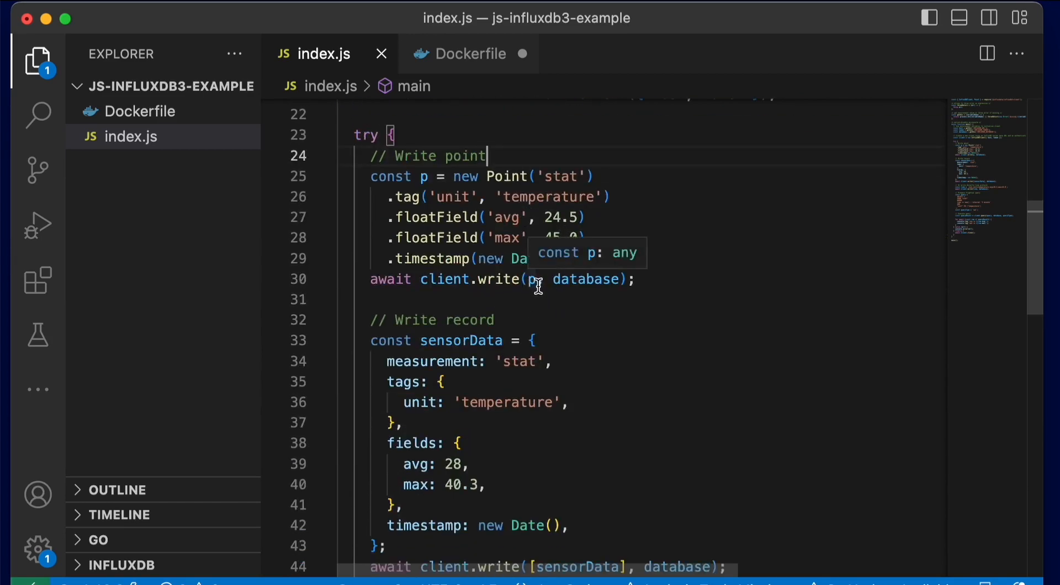
scroll(down, 3)
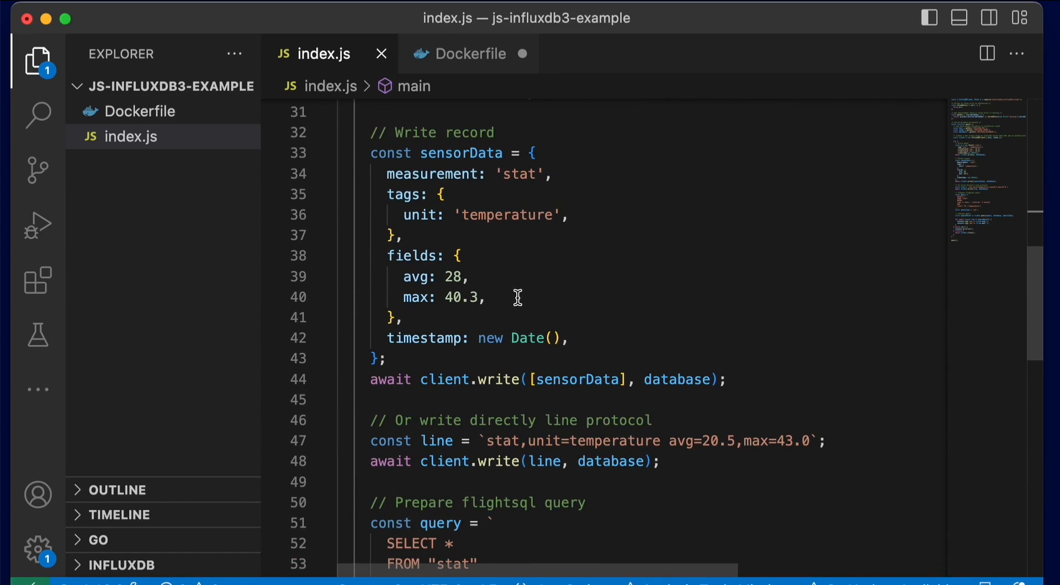
mouse_move(564, 331)
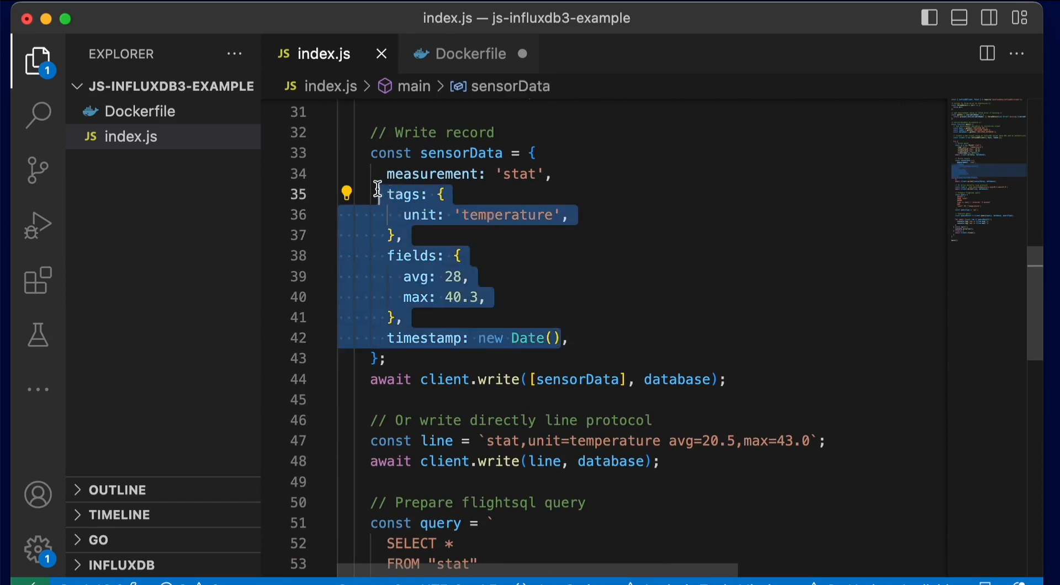
scroll(down, 3)
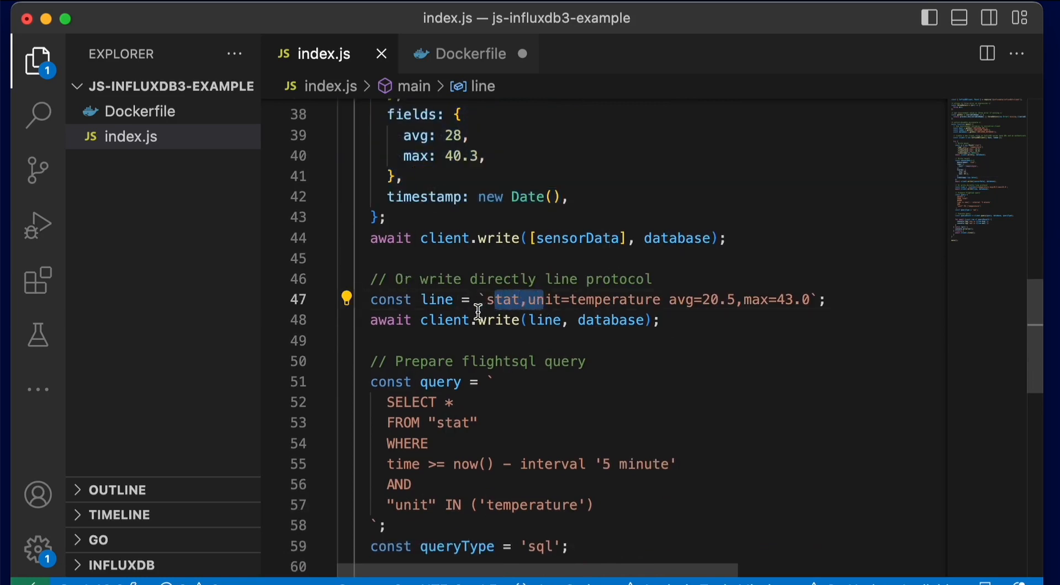
scroll(down, 3)
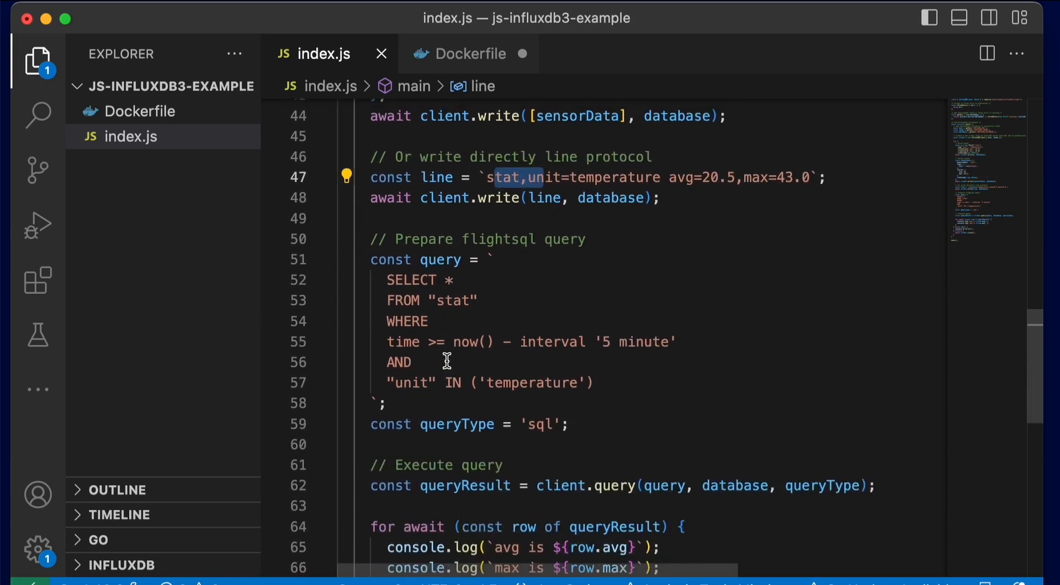
scroll(down, 3)
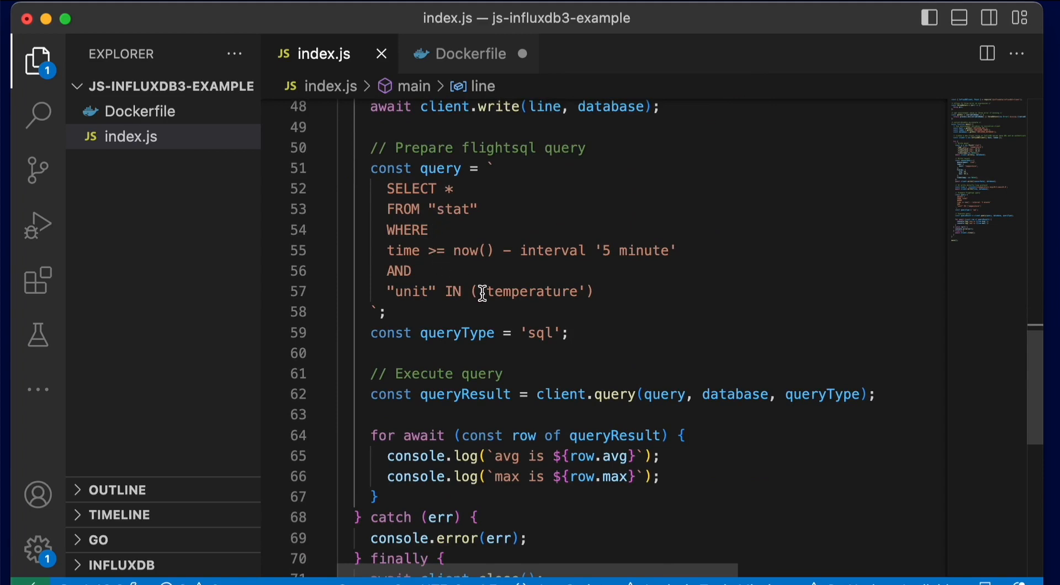
scroll(down, 3)
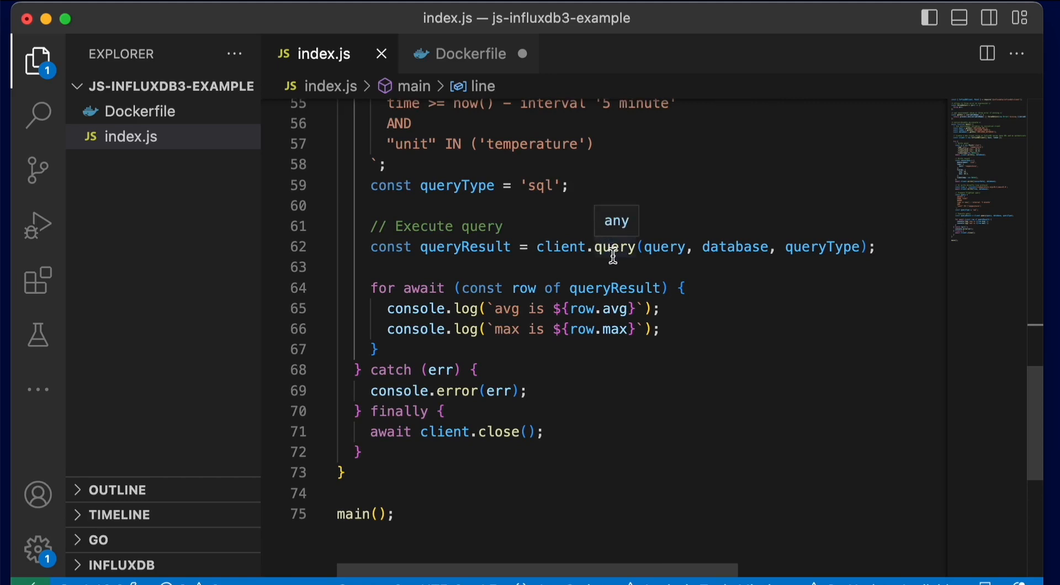
mouse_move(620, 393)
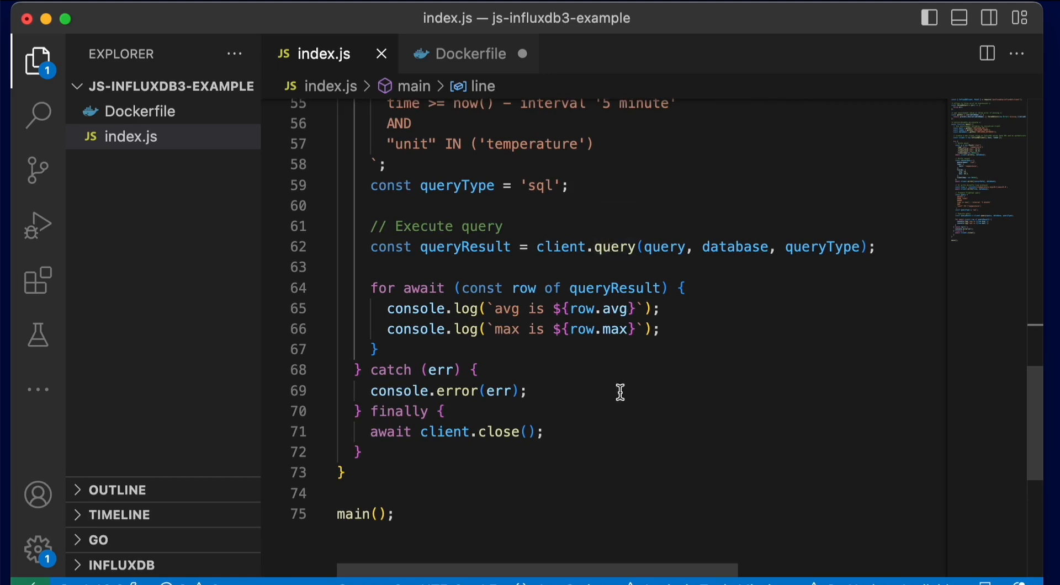